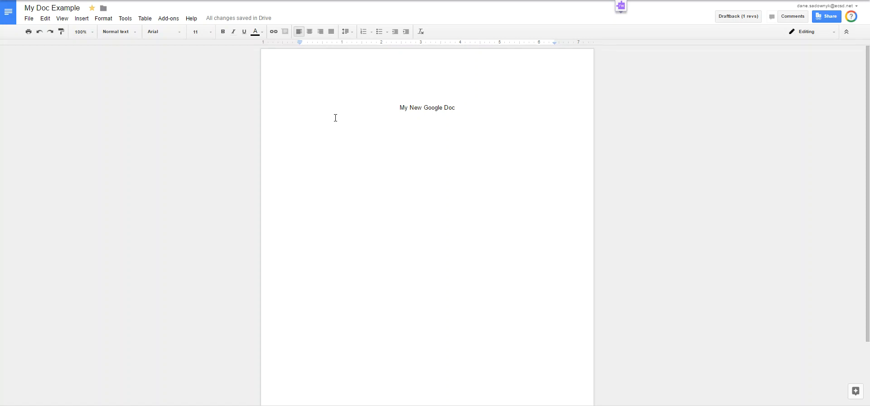
mouse_move(133, 28)
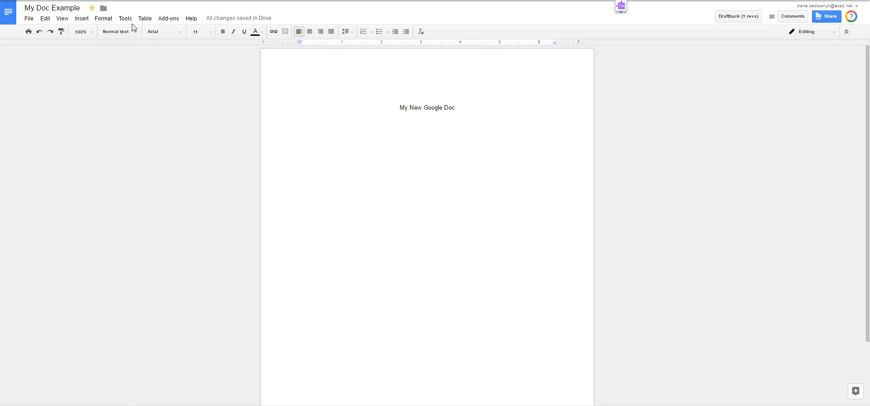
Show the Keep notepad beside the document with the 'Google Docs Screen Recording CheckList' note
left_click(125, 19)
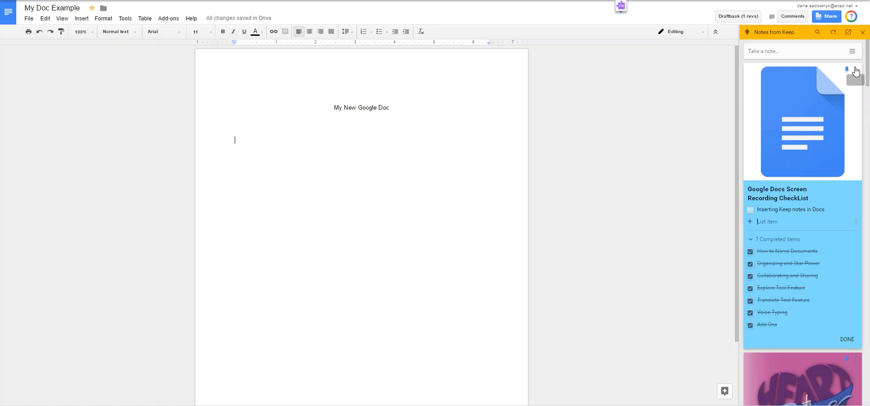
Drag the checklist note from Keep into the document body below the title
left_click_drag(802, 121, 283, 191)
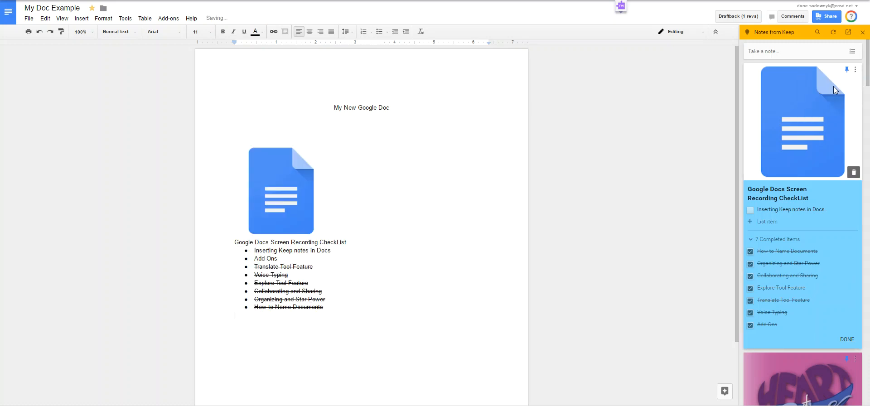
mouse_move(326, 320)
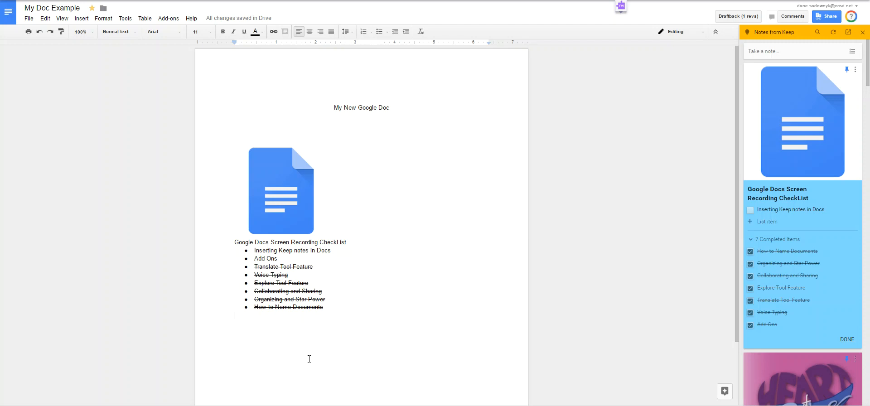
mouse_move(333, 252)
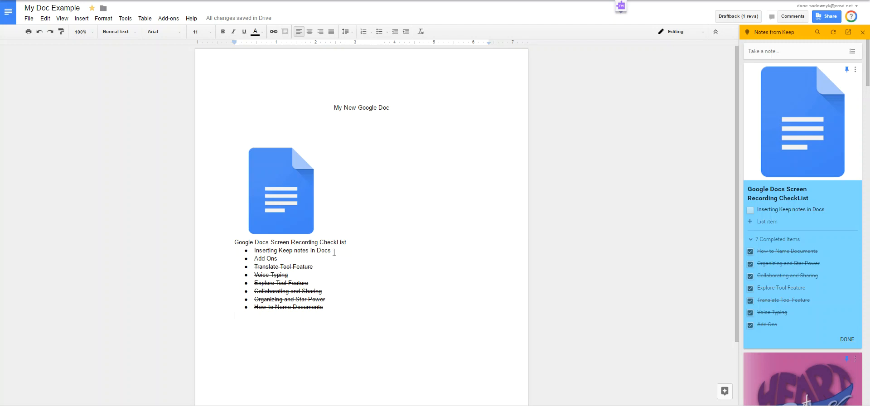